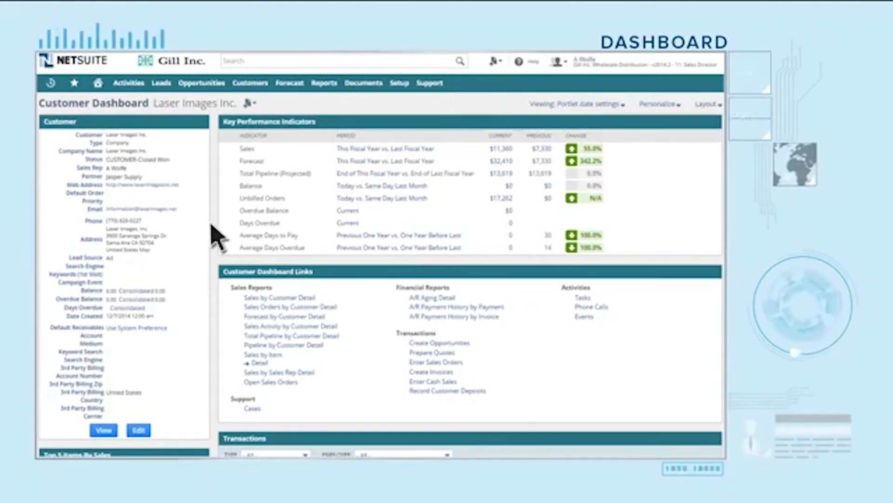
- Create and save quote 1206 from Laser Images Inc.'s opportunity 103
{"action": "left_click", "coordinate": [97, 83]}
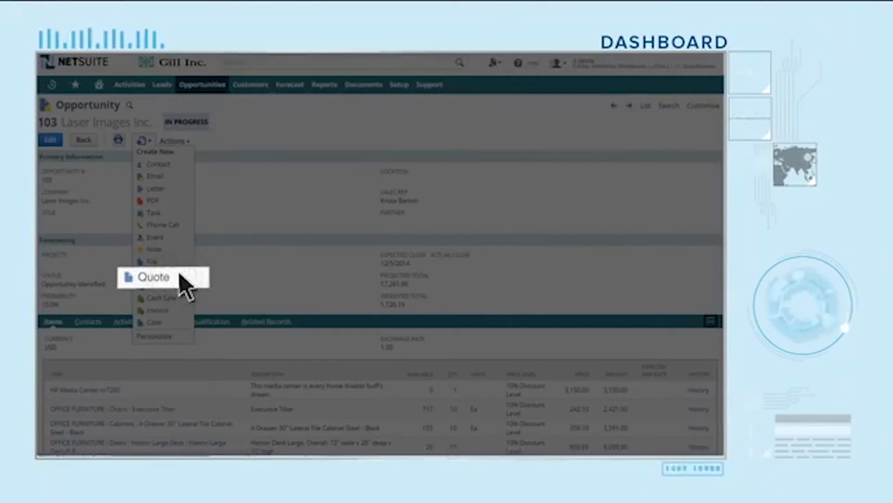
{"action": "left_click", "coordinate": [153, 276]}
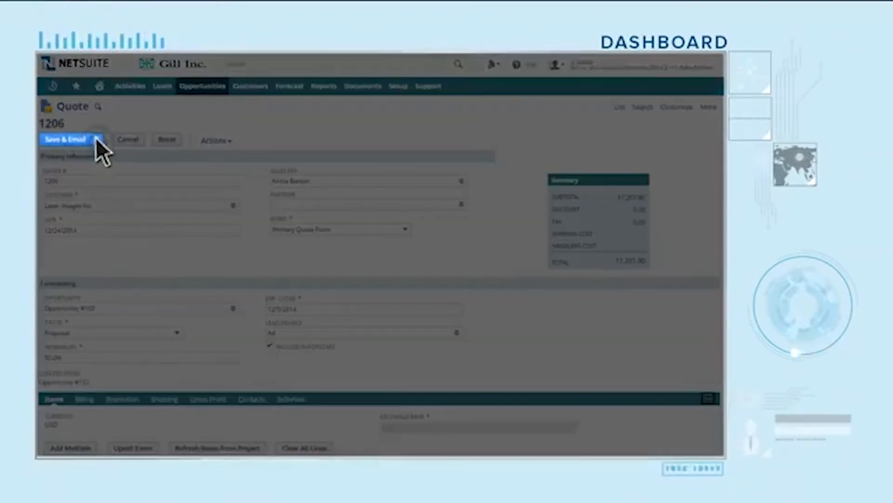
{"action": "left_click", "coordinate": [65, 139]}
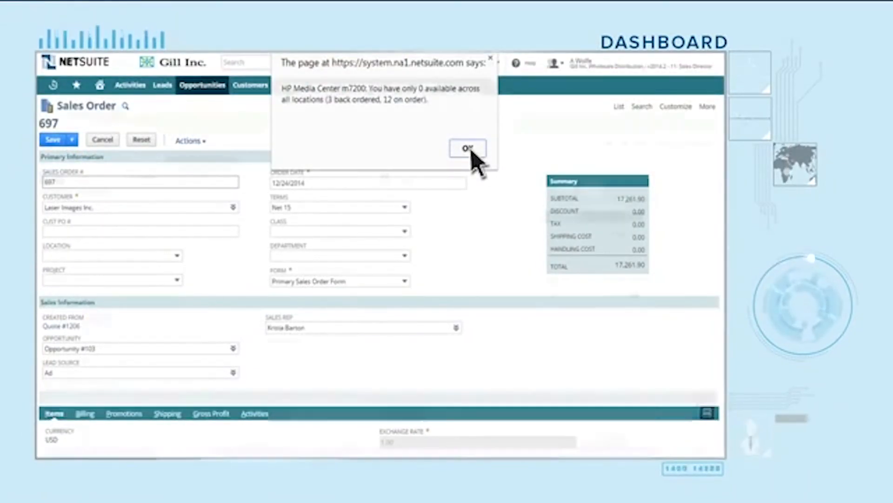
- Dismiss the low stock availability warning on the new sales order
{"action": "left_click", "coordinate": [467, 148]}
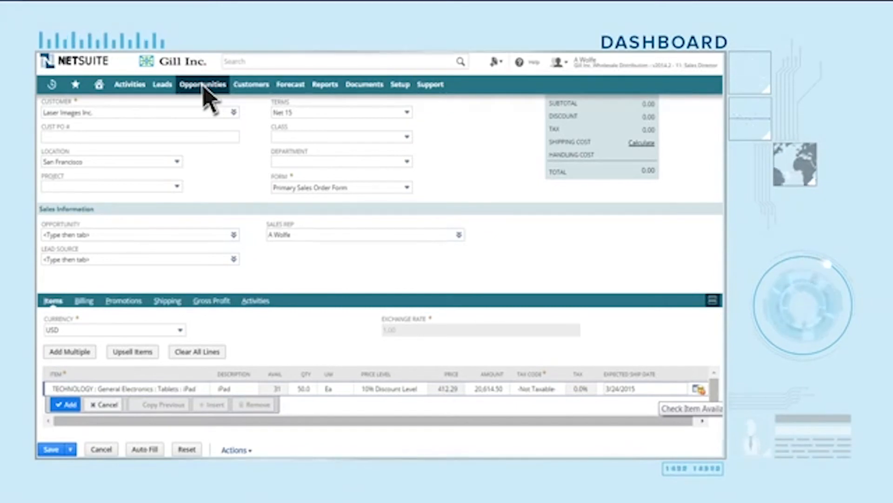
- Return to opportunity 103 and show its upsell item suggestions
{"action": "left_click", "coordinate": [697, 393]}
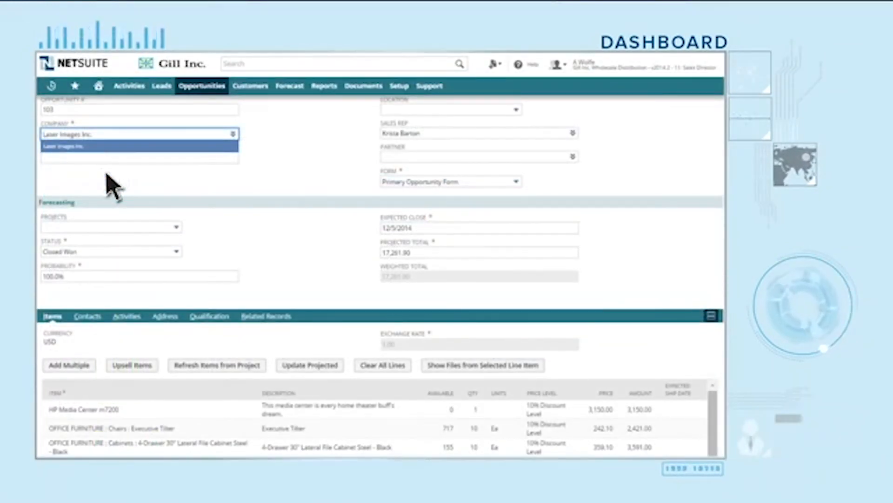
{"action": "left_click", "coordinate": [132, 365]}
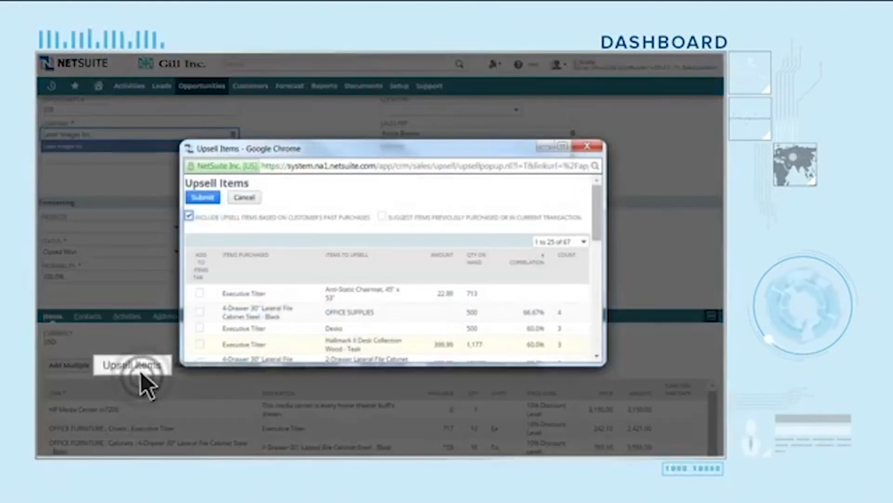